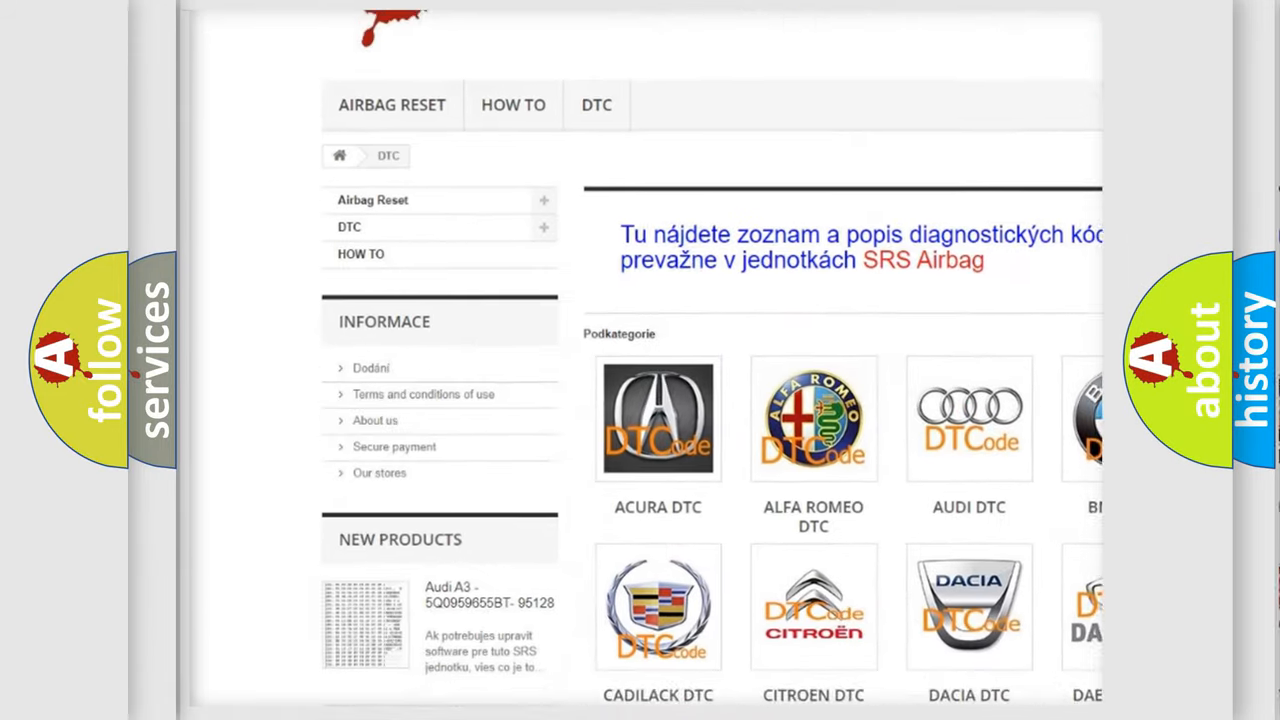
scroll(down, 3)
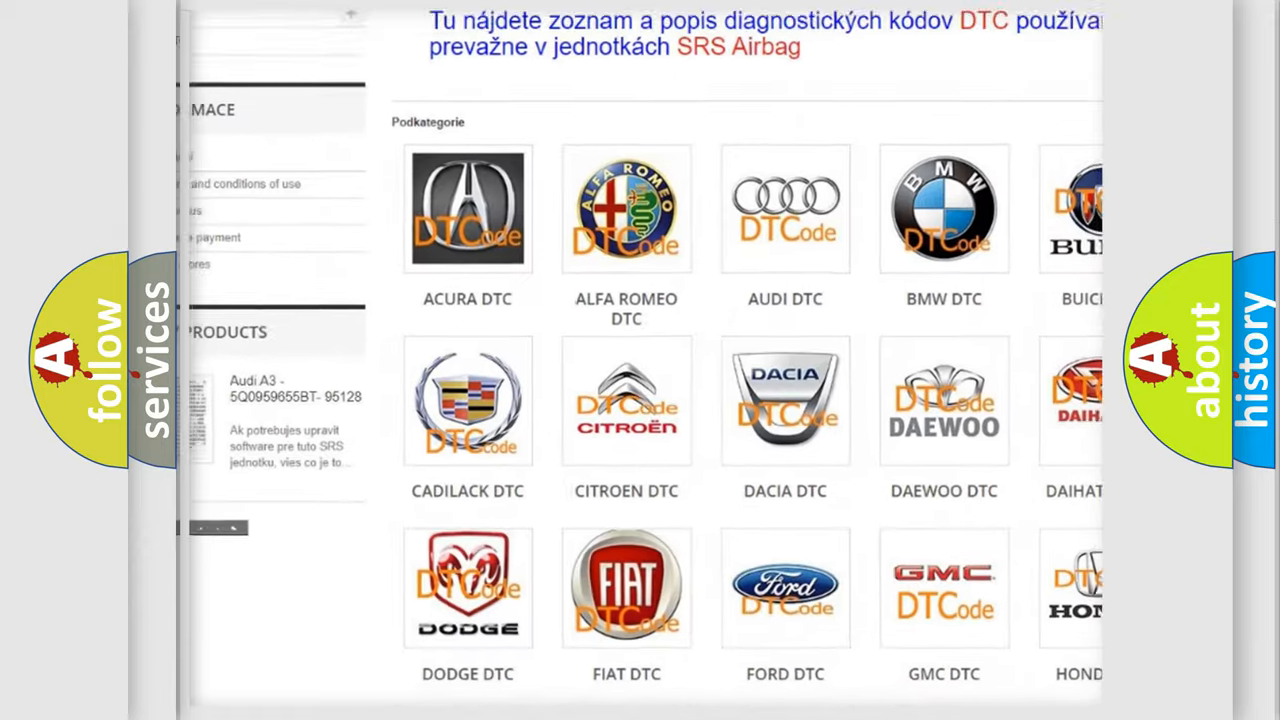